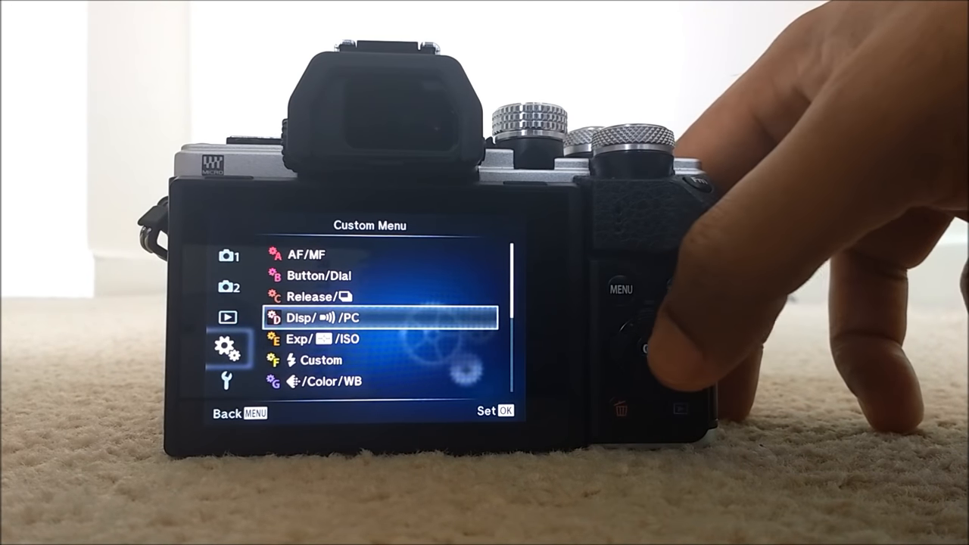
# Under D. Disp/PC Control Settings, uncheck Live Control for IAUTO, then view the P/A/S/M choices
pyautogui.click(651, 349)
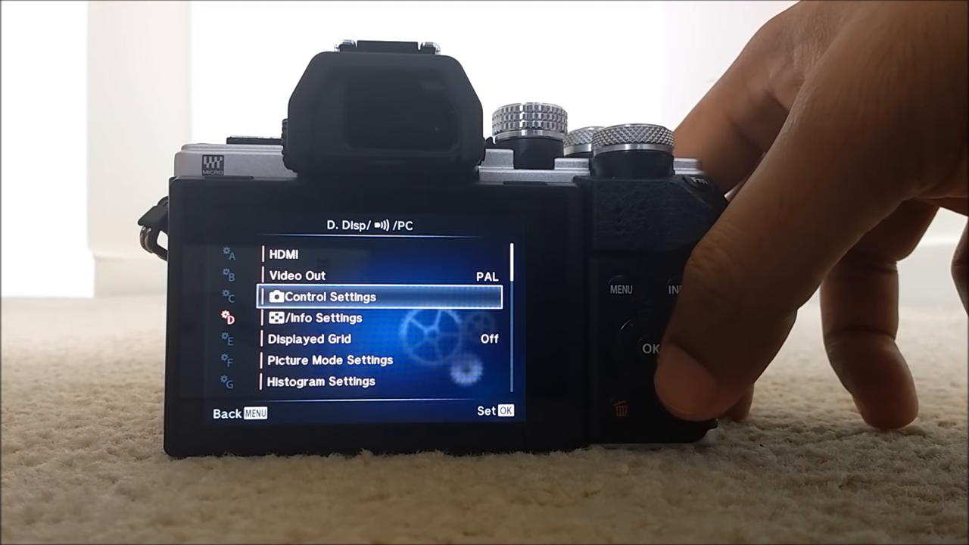
pyautogui.click(650, 349)
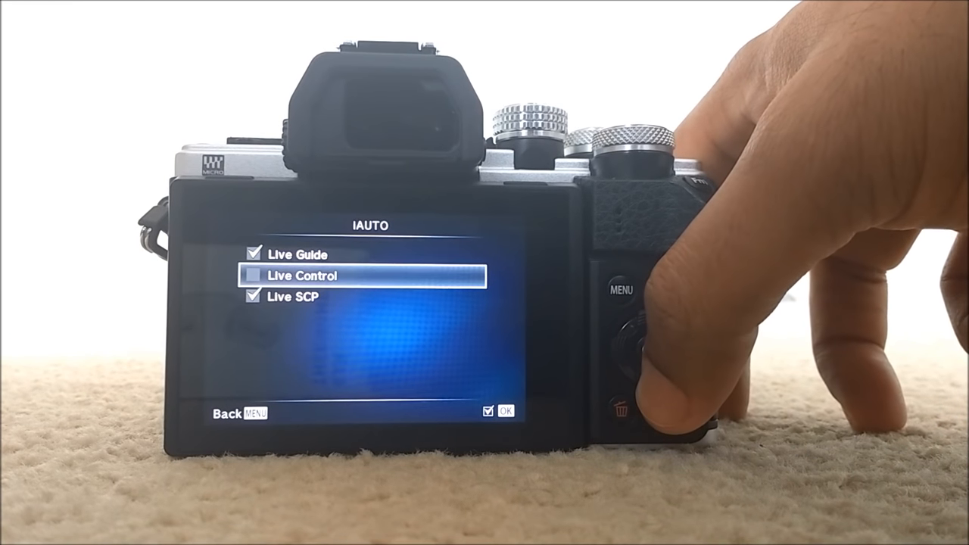
pyautogui.click(636, 333)
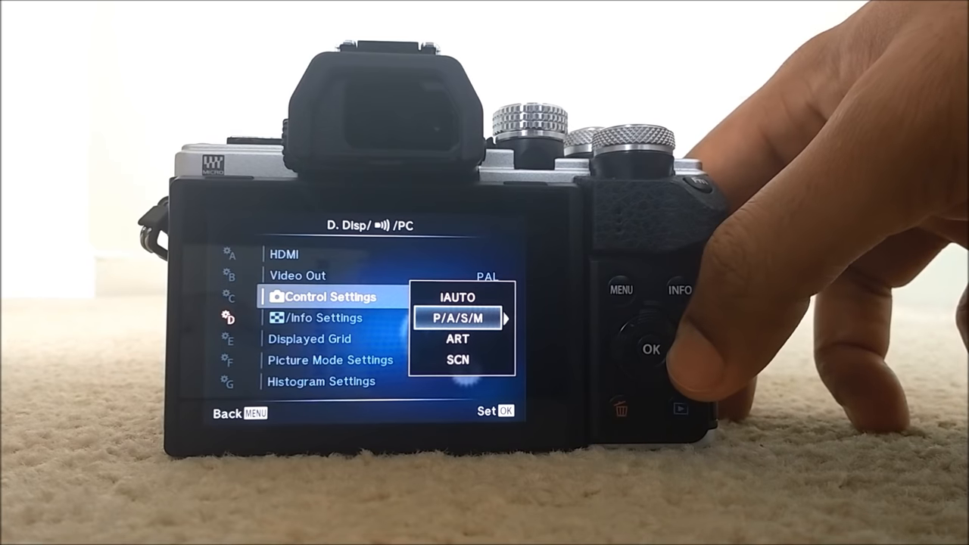
pyautogui.click(650, 350)
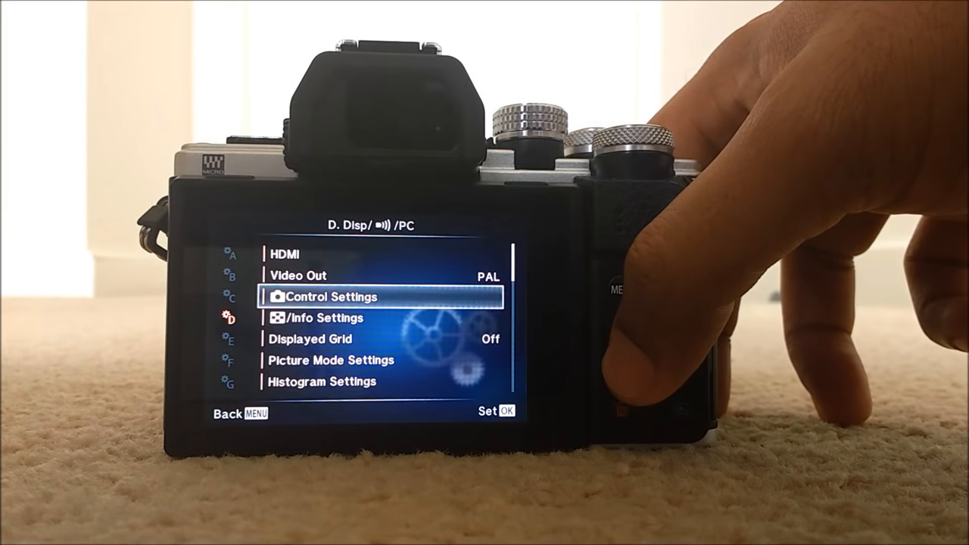
# Return to the Custom Menu and browse G. Color/WB showing WB Auto and Keep Warm Color Off
pyautogui.click(620, 289)
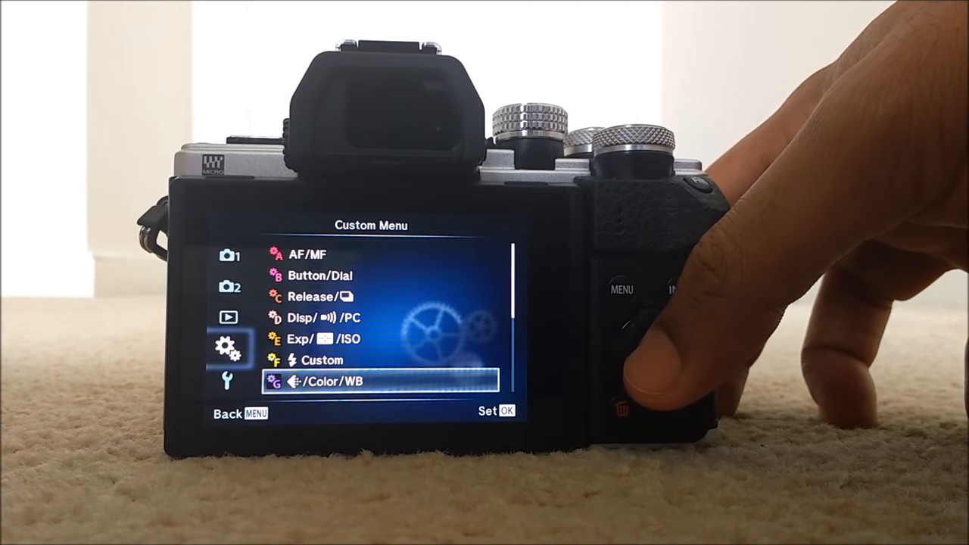
pyautogui.click(649, 349)
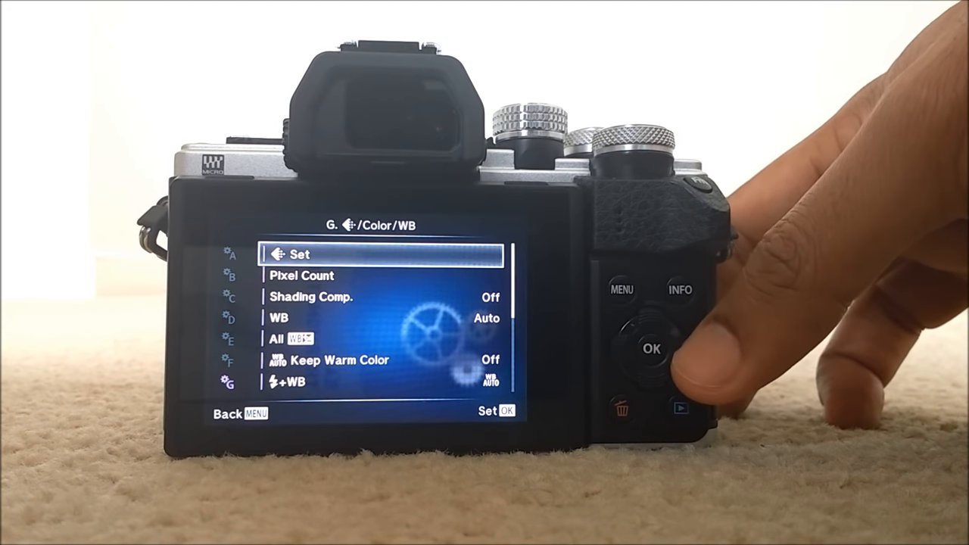
pyautogui.click(652, 349)
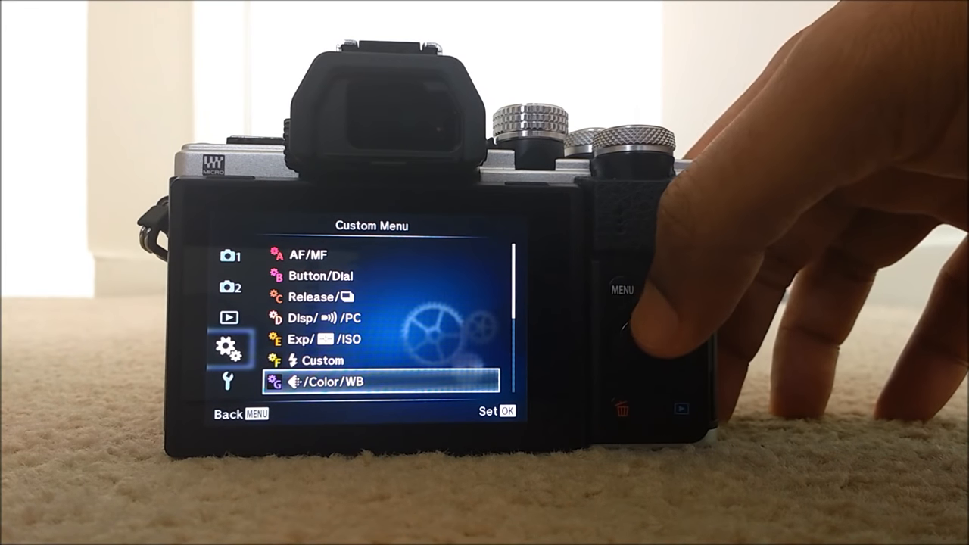
# Move up from G. Color/WB to the flash custom settings group in the Custom Menu
pyautogui.press('up')
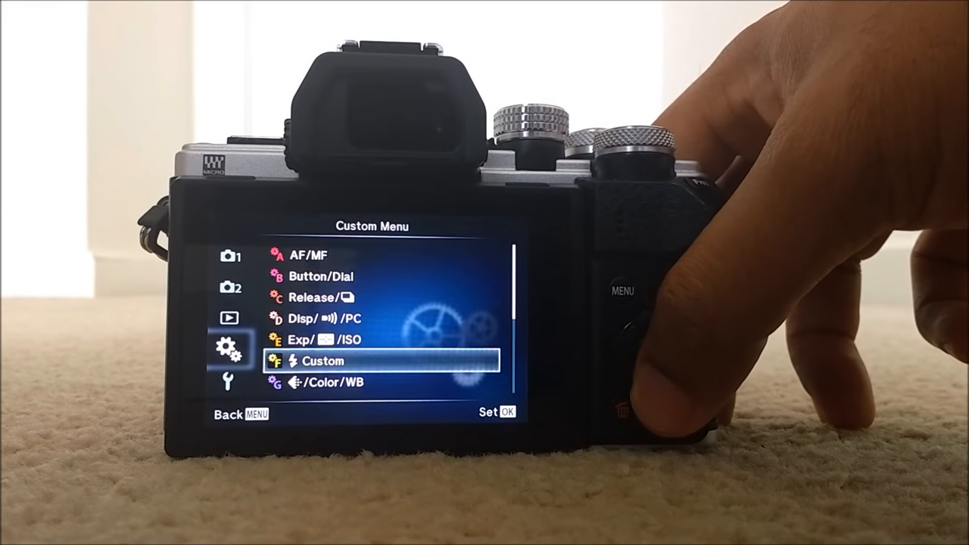
# Leave the menus to show the live control screen with Aspect 4:3 highlighted
pyautogui.press('Down')
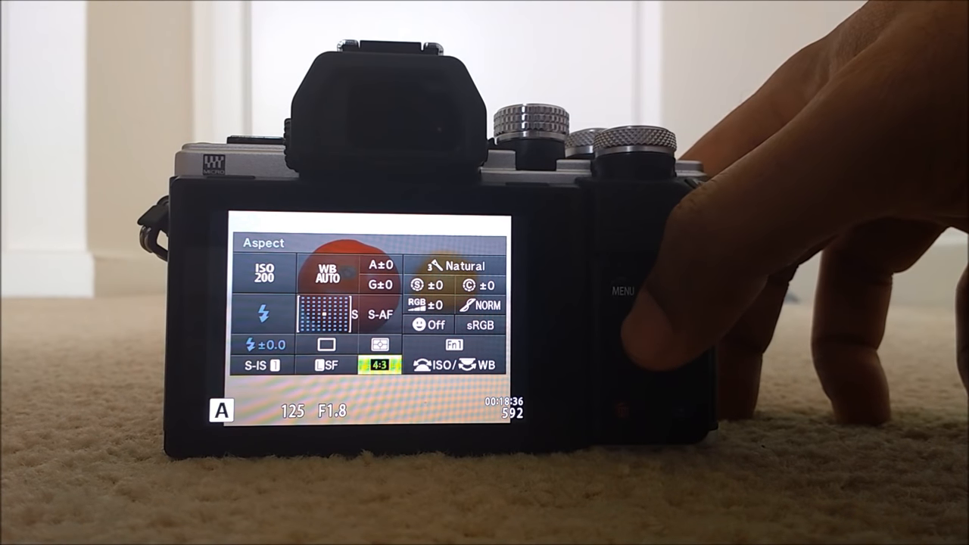
# Step the live control screen to the WB A±0 amber compensation field
pyautogui.click(651, 348)
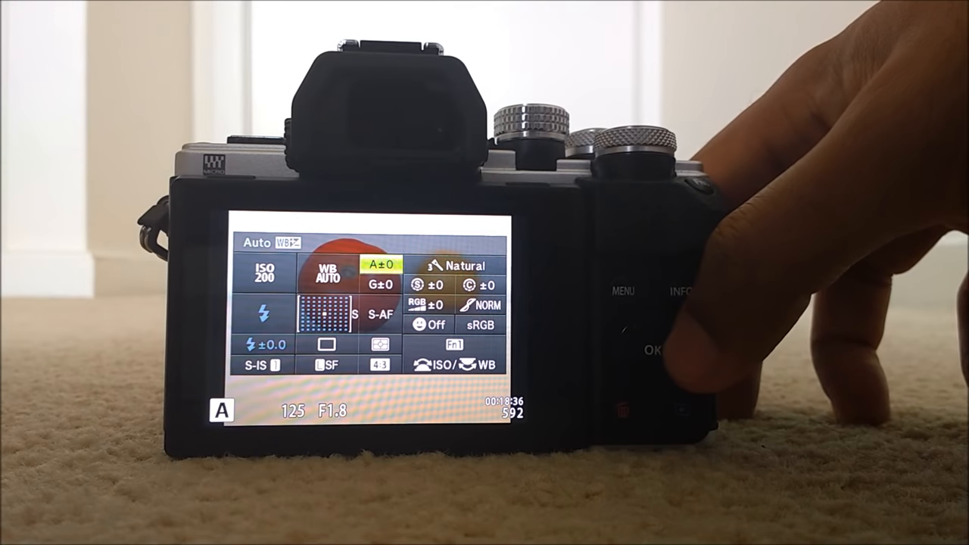
pyautogui.click(653, 350)
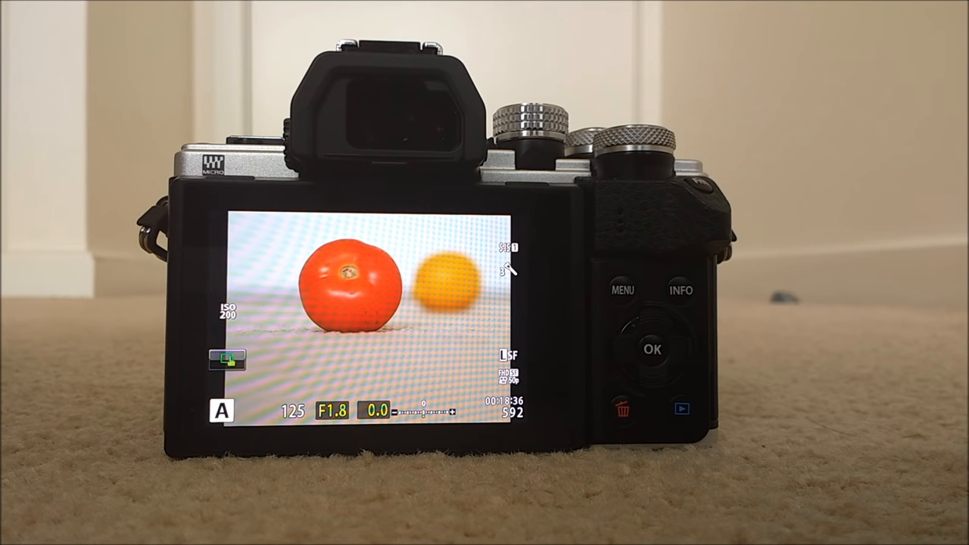
# Bring the camera menu back and scroll the Custom Menu down to J. Built-in EVF
pyautogui.click(622, 290)
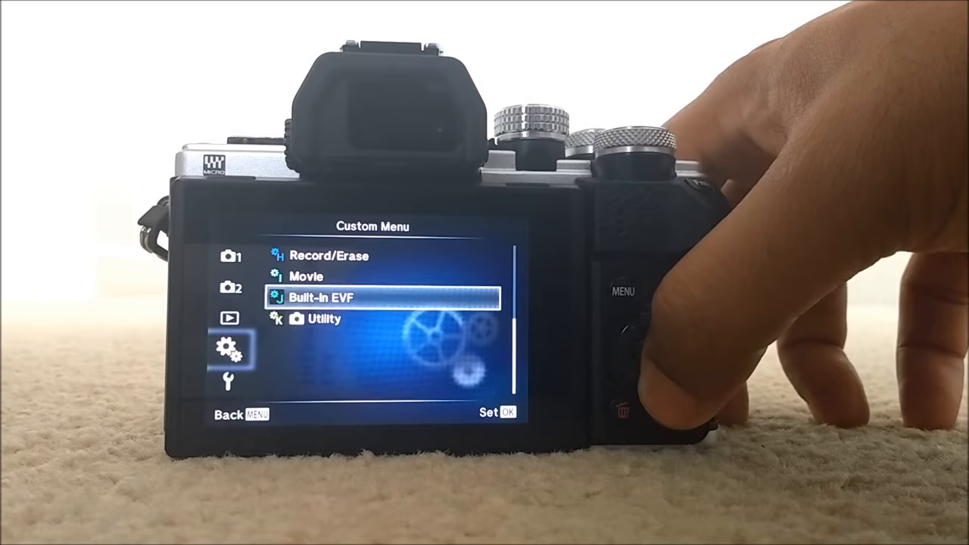
pyautogui.press('Down')
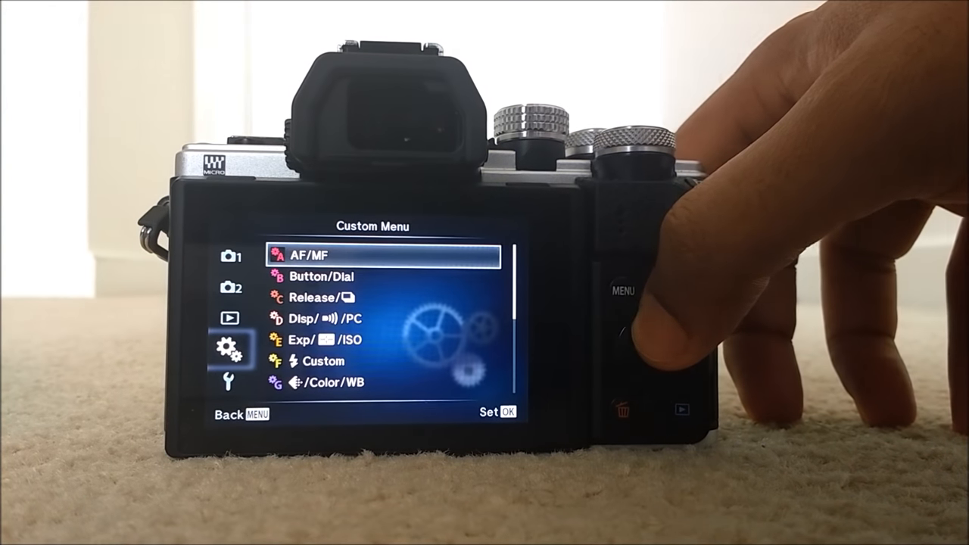
# In the AF/MF group, place the Set Home AF target near the grid centre and confirm
pyautogui.click(653, 350)
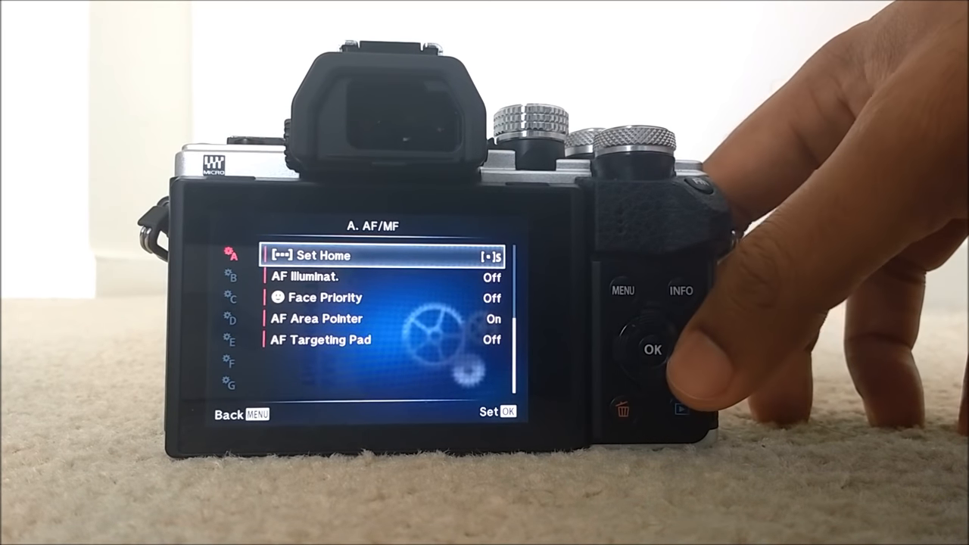
pyautogui.click(652, 350)
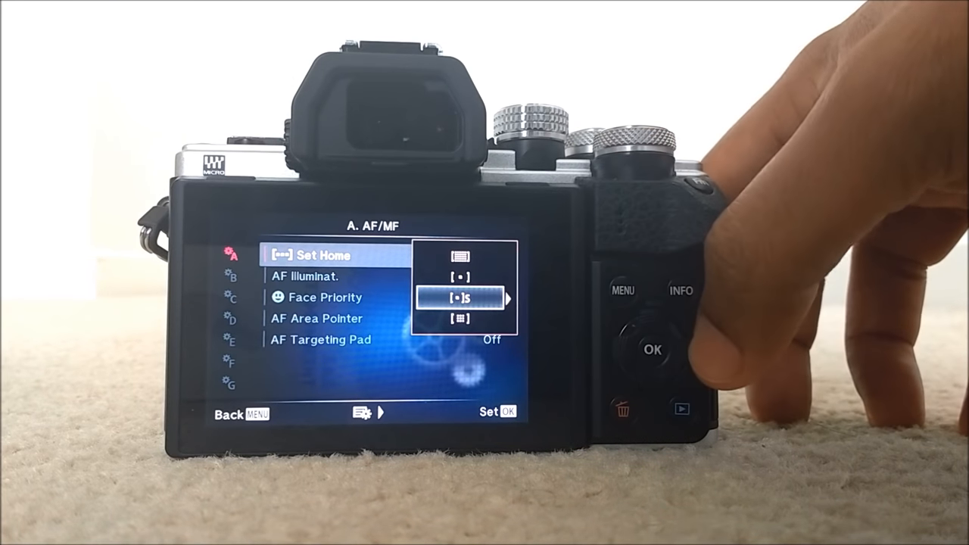
pyautogui.click(651, 350)
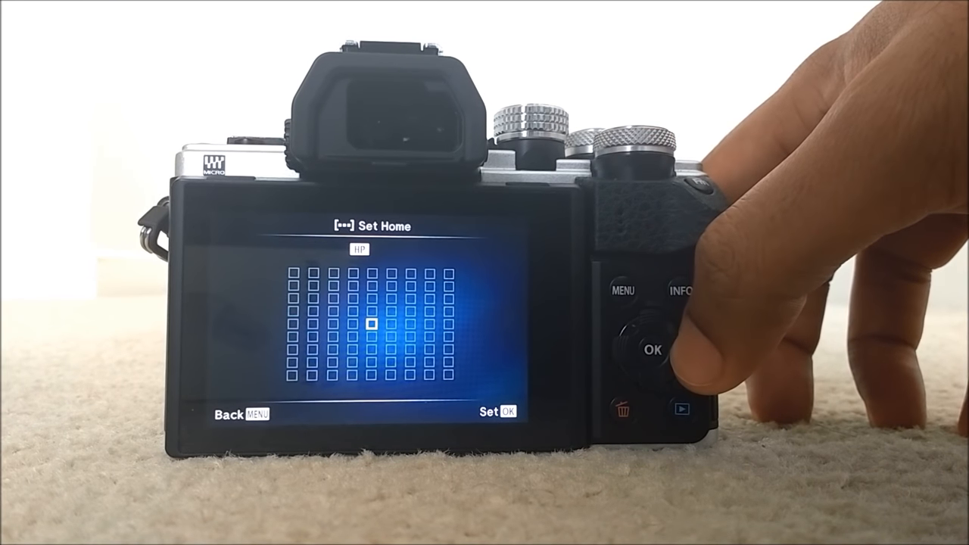
pyautogui.click(651, 349)
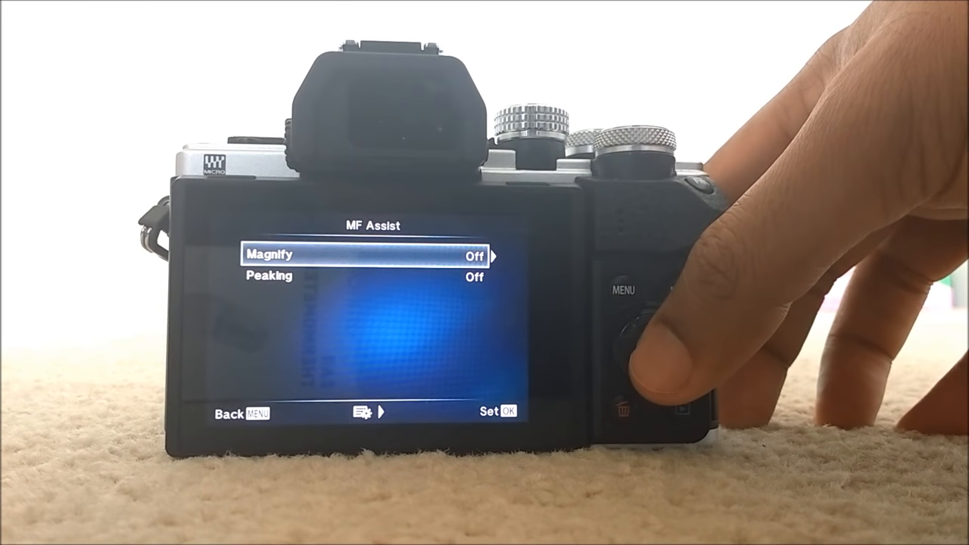
# Set MF Assist Magnify to On, then select the Peaking option
pyautogui.click(652, 341)
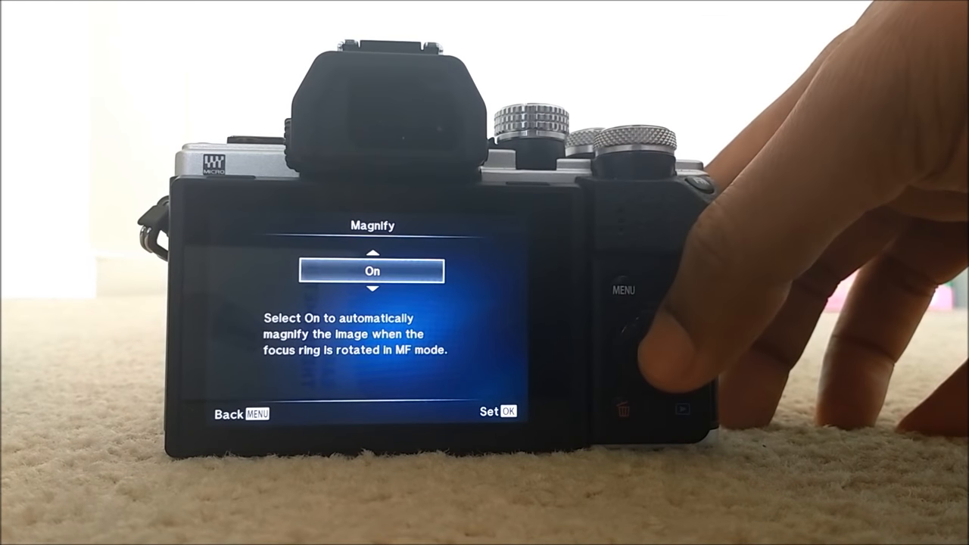
pyautogui.click(652, 350)
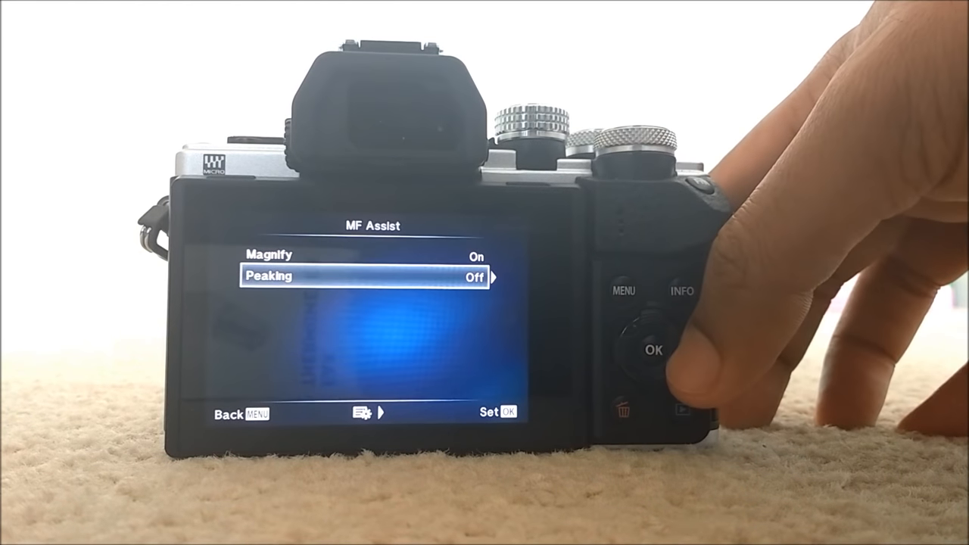
pyautogui.click(653, 350)
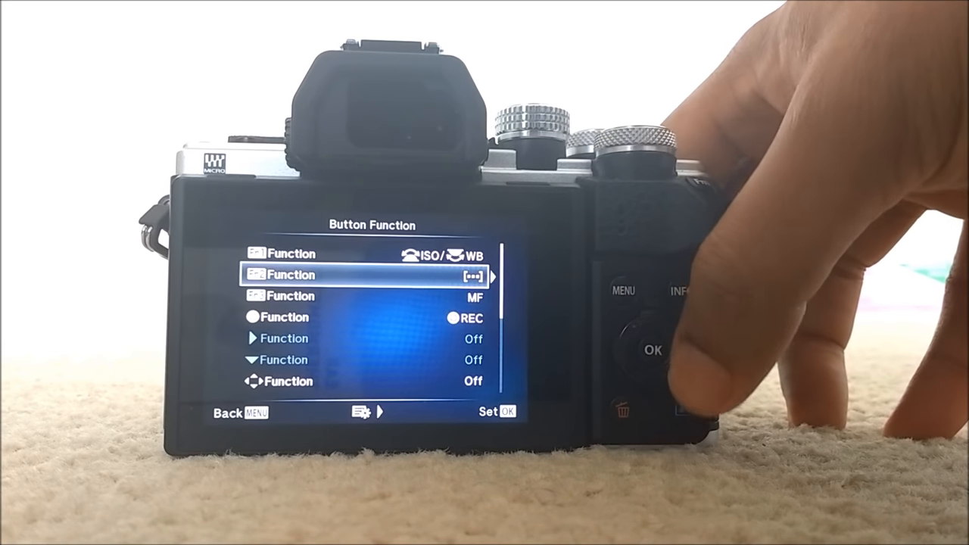
# Open the Fn2 Function assignment choices in Button Function
pyautogui.click(653, 350)
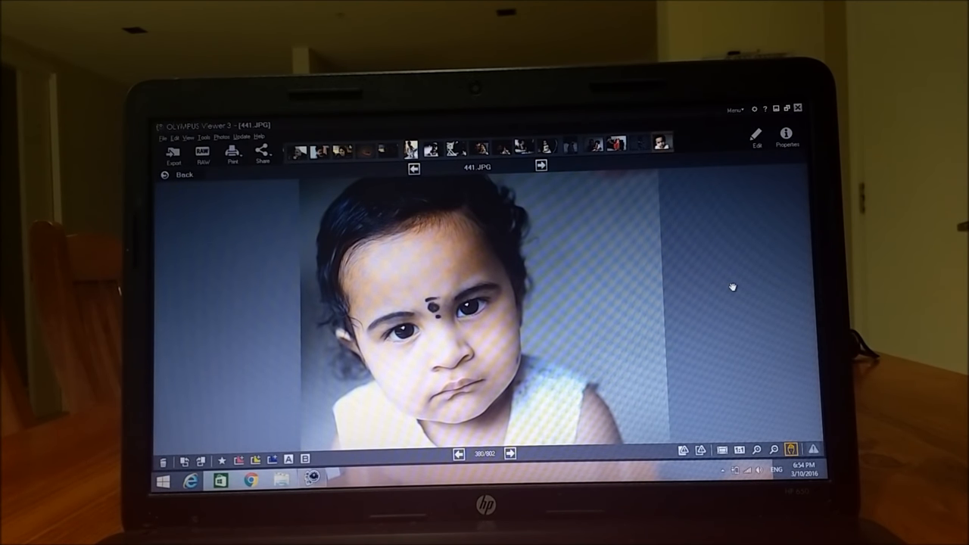
pyautogui.moveTo(718, 279)
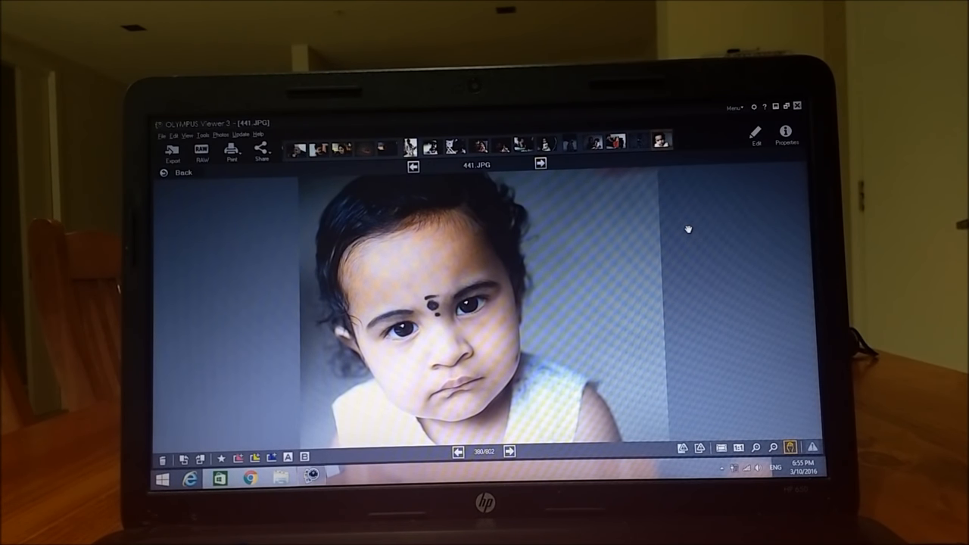
pyautogui.moveTo(750, 282)
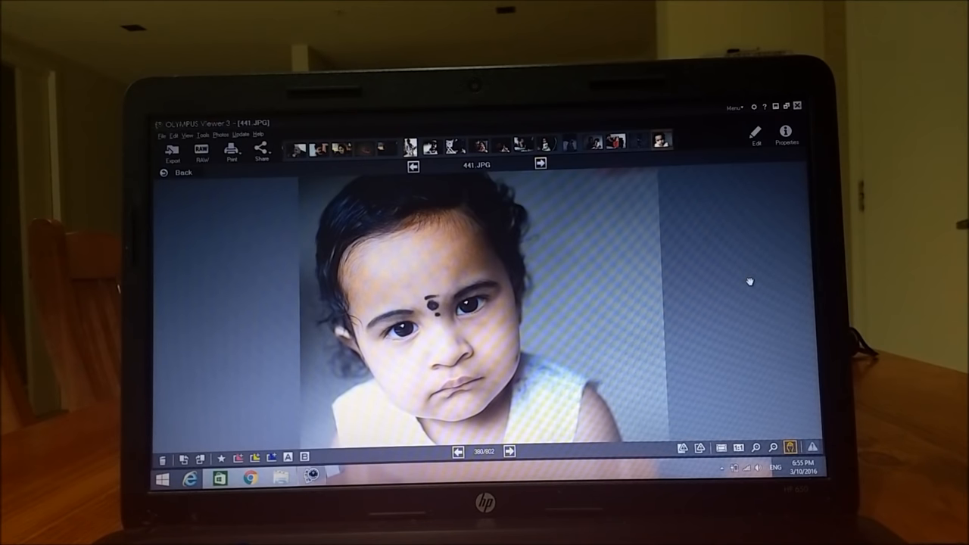
pyautogui.moveTo(480, 326)
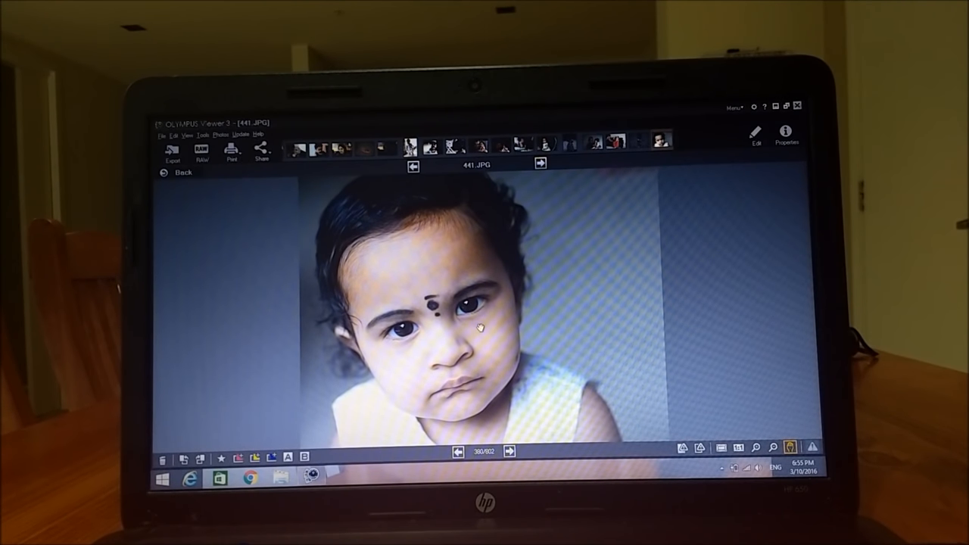
pyautogui.moveTo(757, 261)
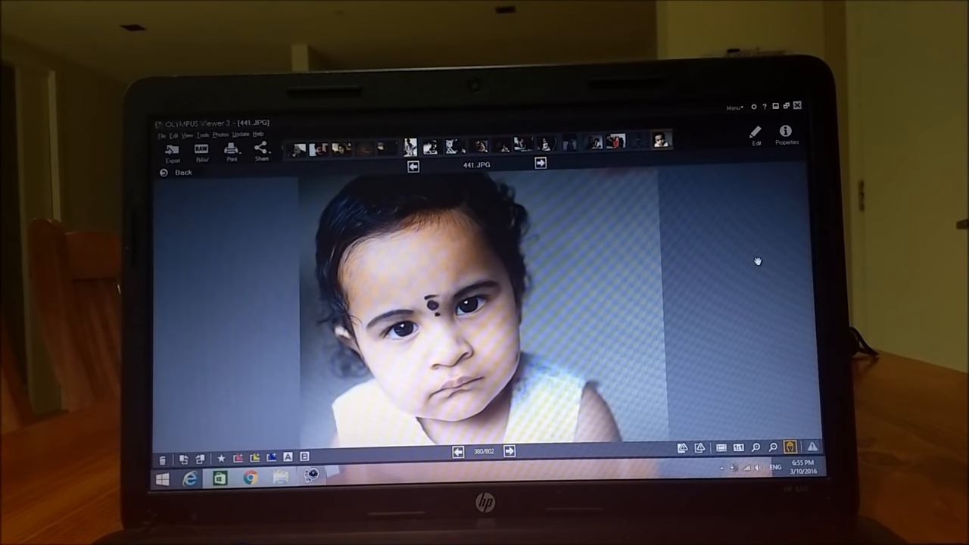
pyautogui.moveTo(752, 265)
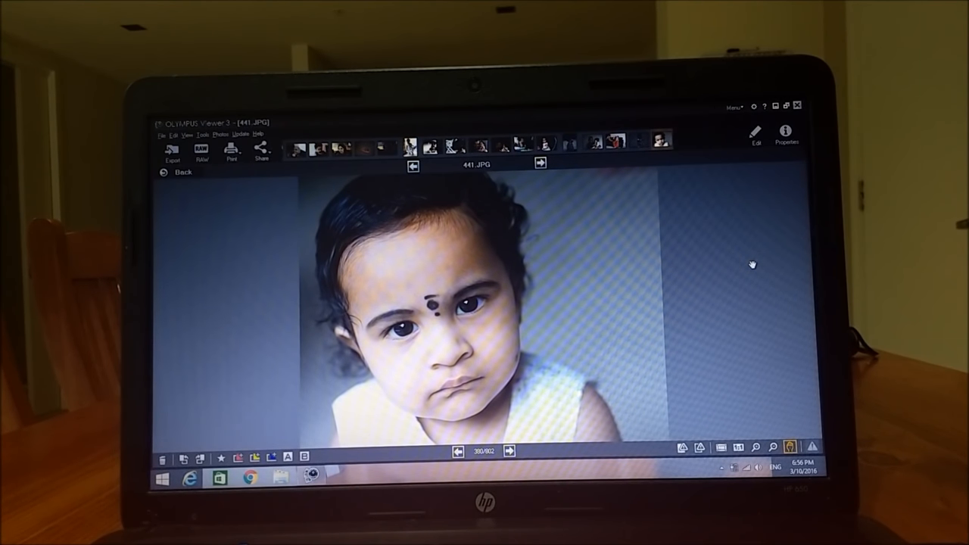
pyautogui.moveTo(750, 162)
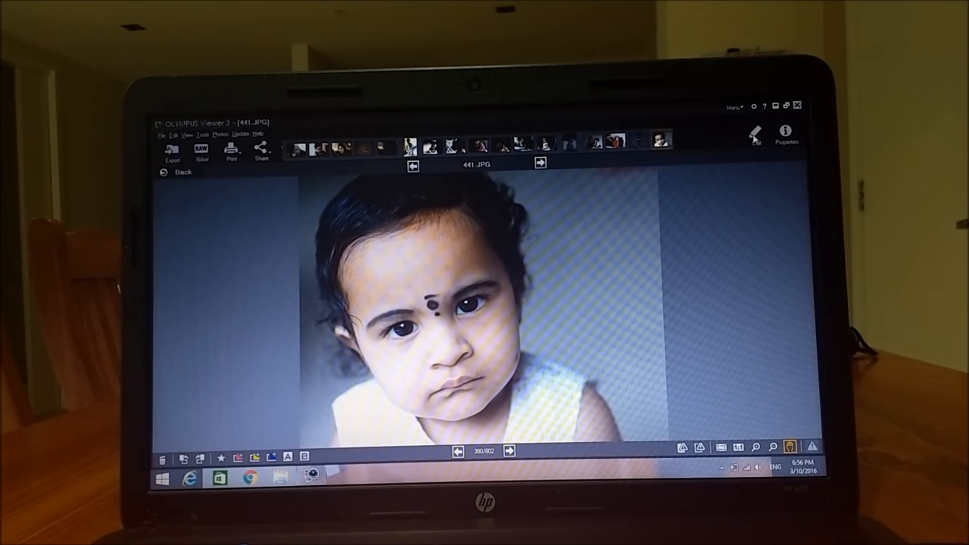
# Put the portrait into Edit mode and scroll through the seven adjustment tools
pyautogui.click(753, 133)
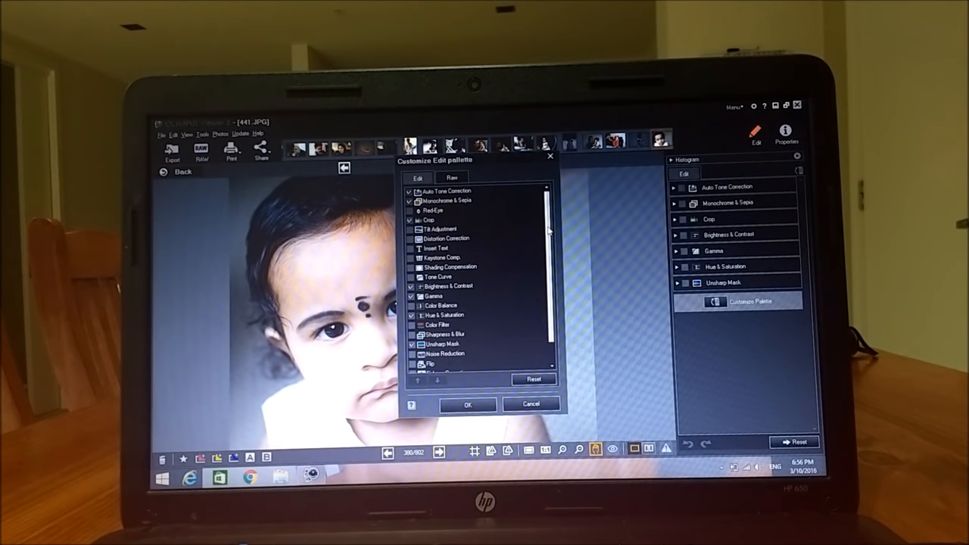
pyautogui.scroll(-3)
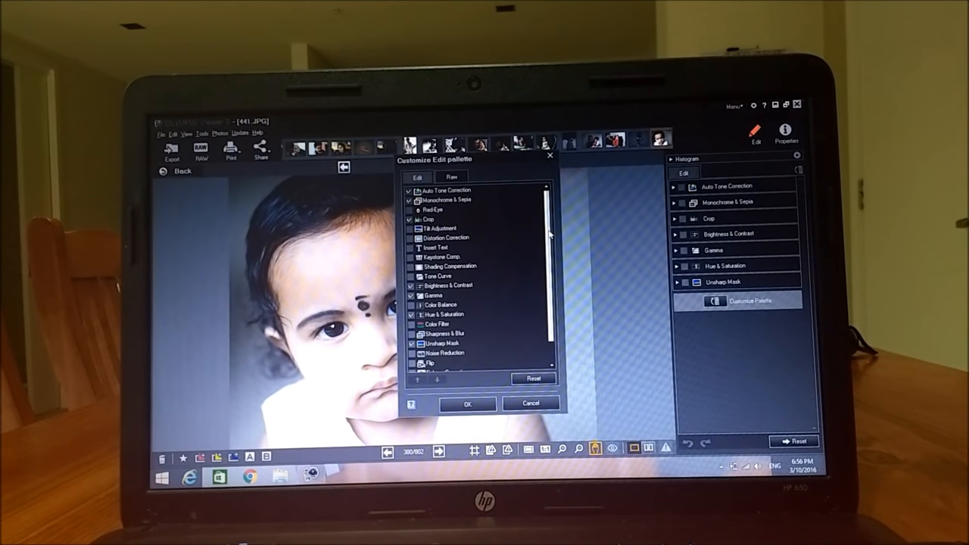
pyautogui.scroll(-3)
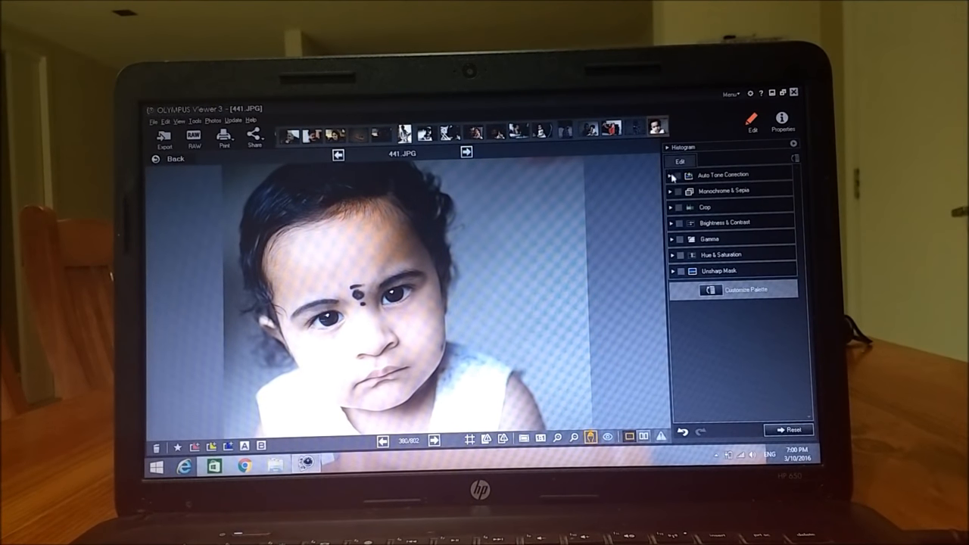
pyautogui.click(671, 175)
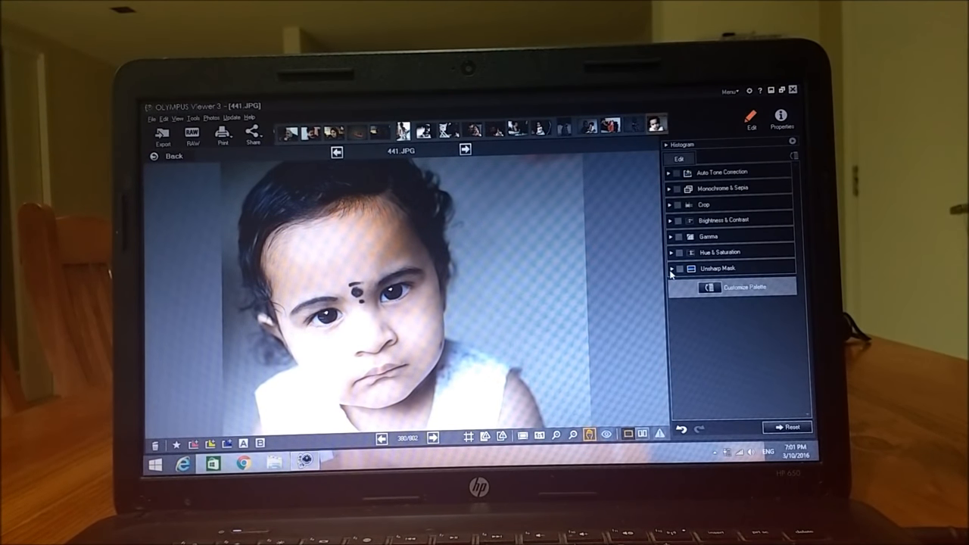
pyautogui.click(671, 268)
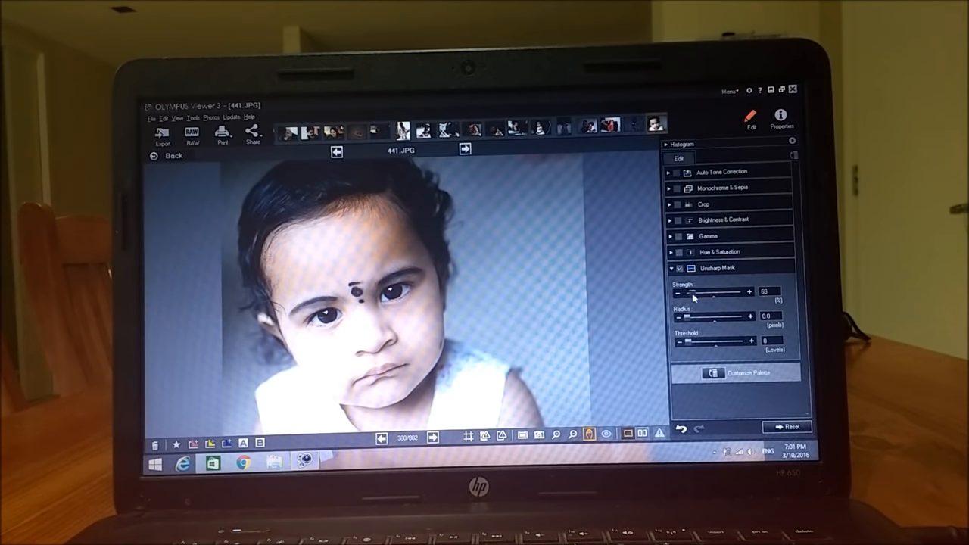
# Set the unsharp mask to strength 250, radius 1.0 pixel and threshold 0
pyautogui.moveTo(704, 292); pyautogui.dragTo(750, 292)
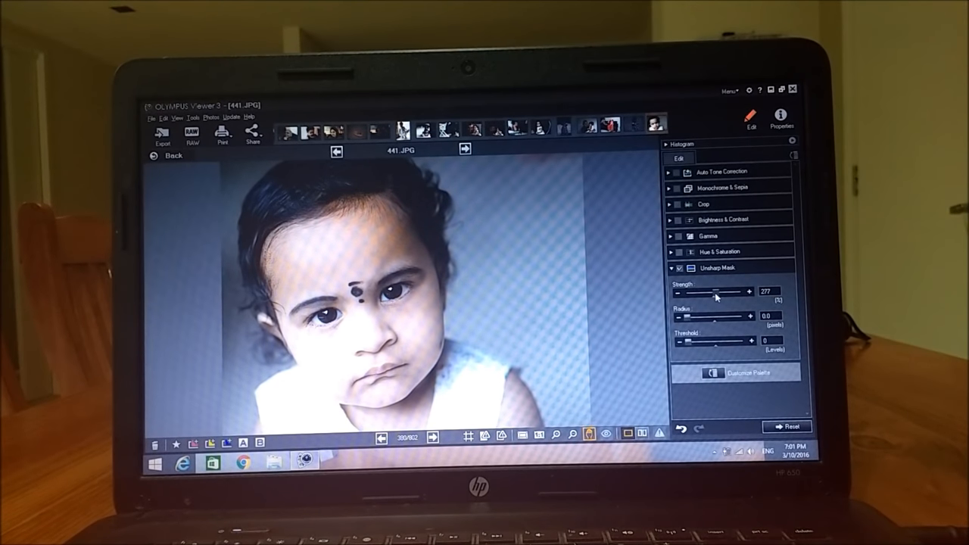
pyautogui.moveTo(723, 292); pyautogui.dragTo(712, 292)
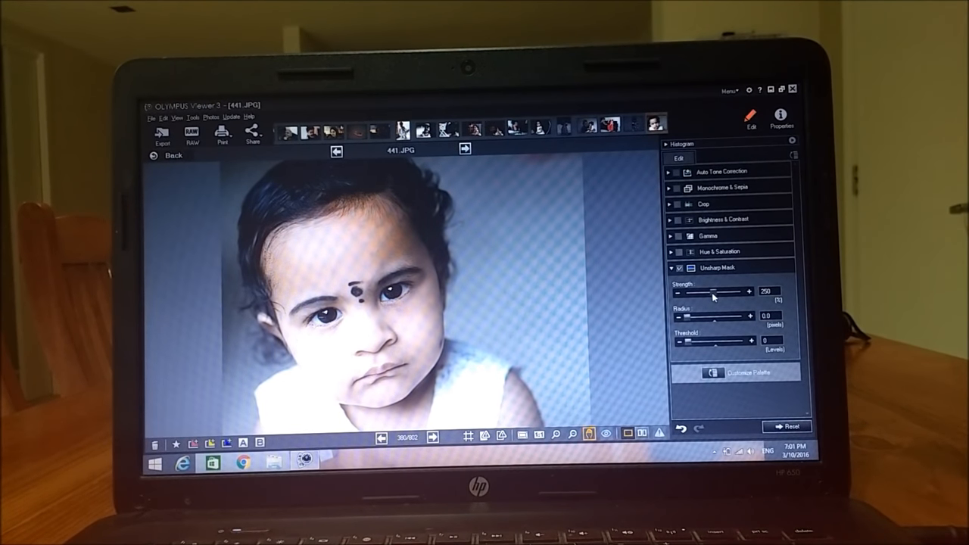
pyautogui.moveTo(696, 317); pyautogui.dragTo(708, 316)
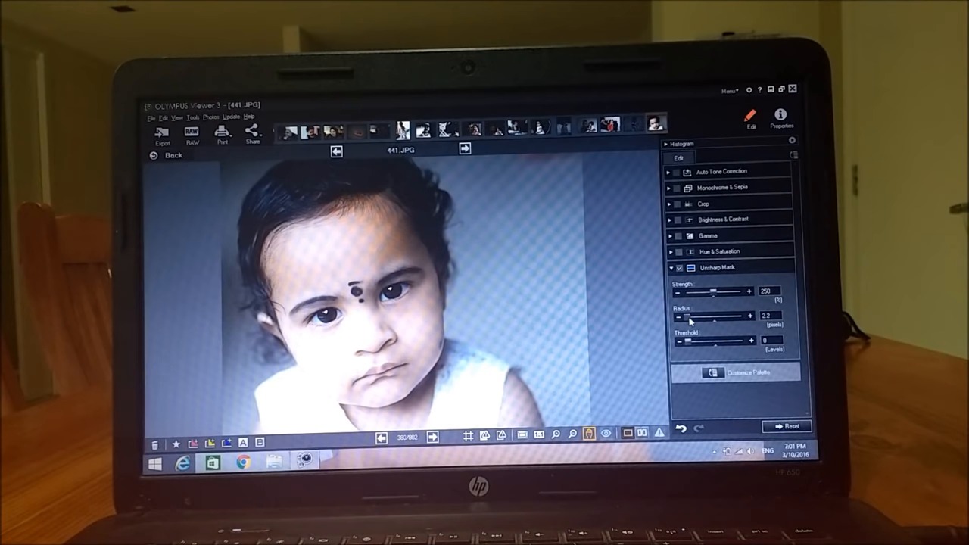
pyautogui.moveTo(694, 317); pyautogui.dragTo(723, 317)
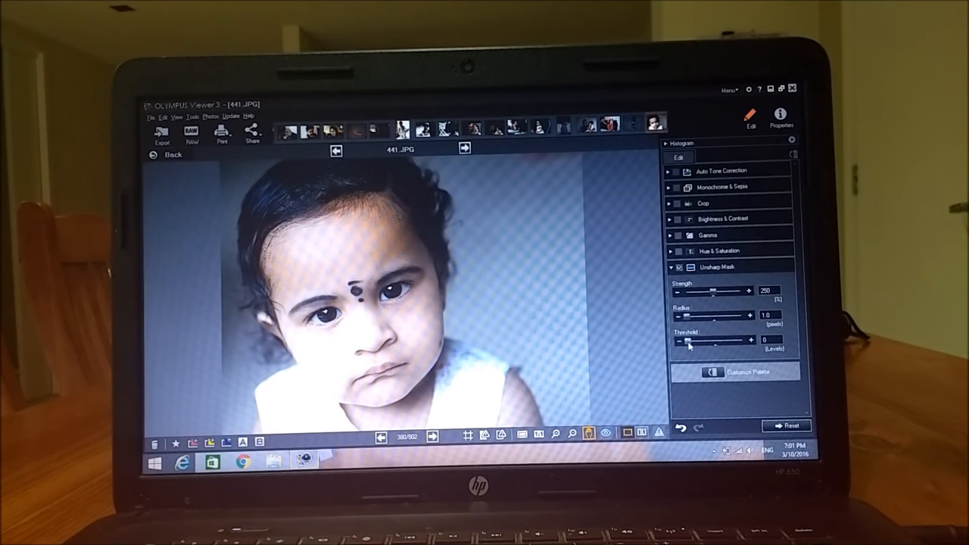
pyautogui.moveTo(693, 340); pyautogui.dragTo(715, 341)
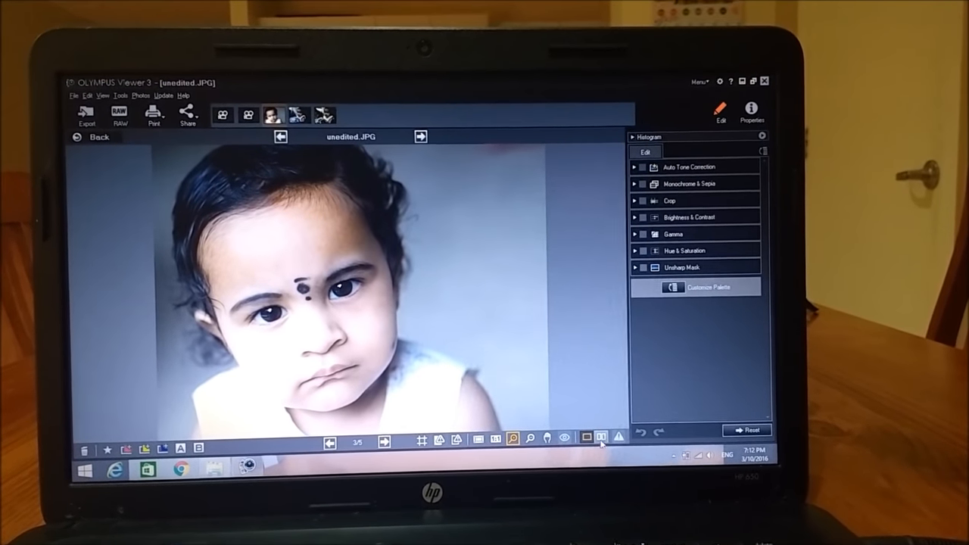
# Compare original and edited versions side by side at actual size, then set saturation to 5
pyautogui.click(601, 438)
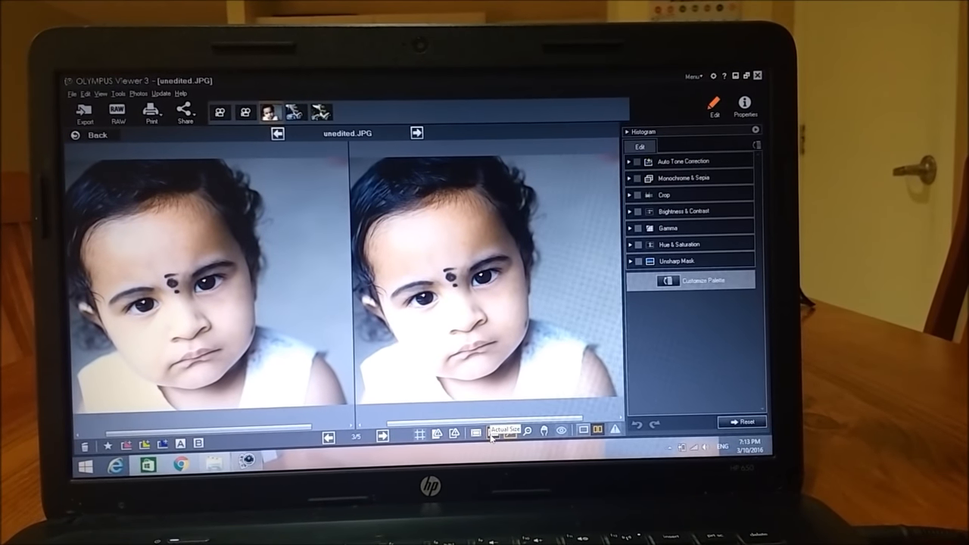
pyautogui.click(510, 432)
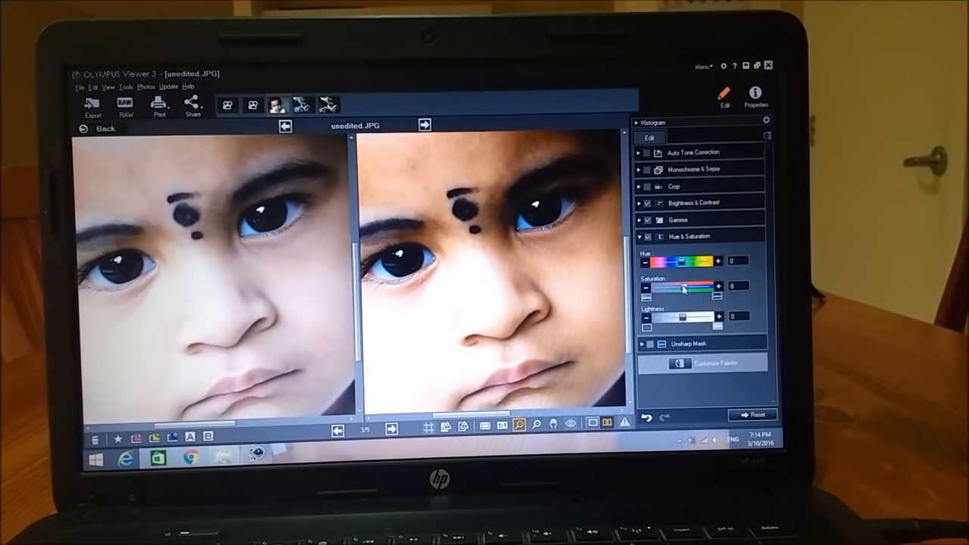
pyautogui.moveTo(686, 287); pyautogui.dragTo(680, 288)
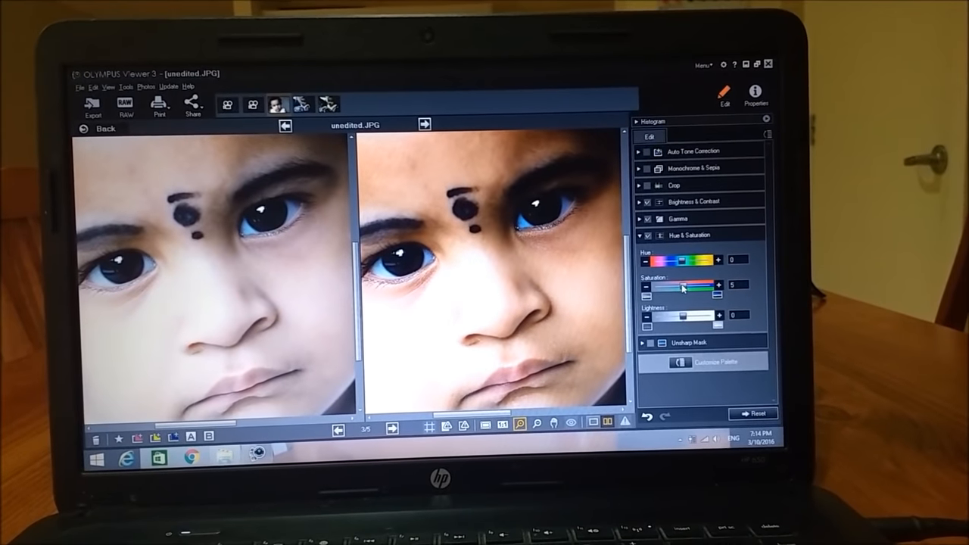
pyautogui.click(92, 106)
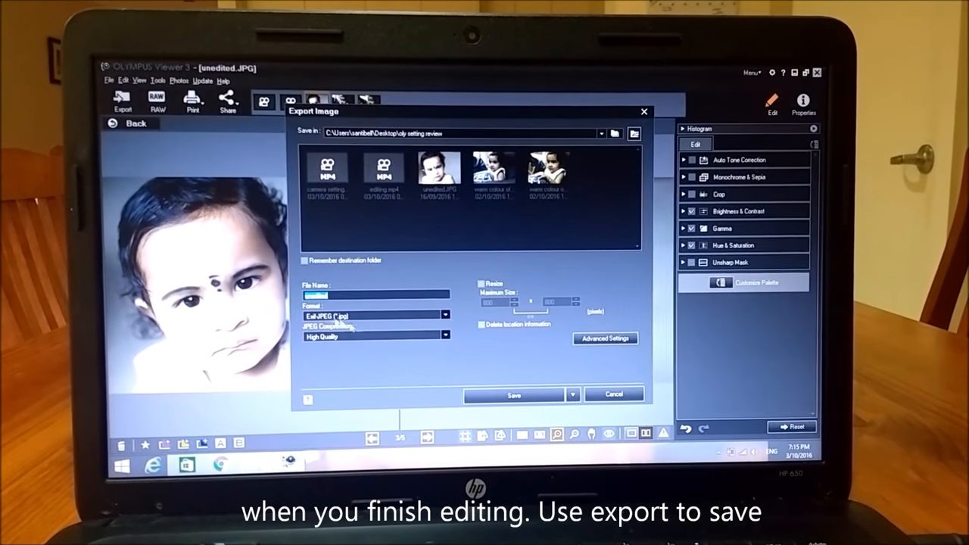
# Choose Exif-JPEG (*.jpg) export format with High Quality JPEG compression
pyautogui.click(445, 314)
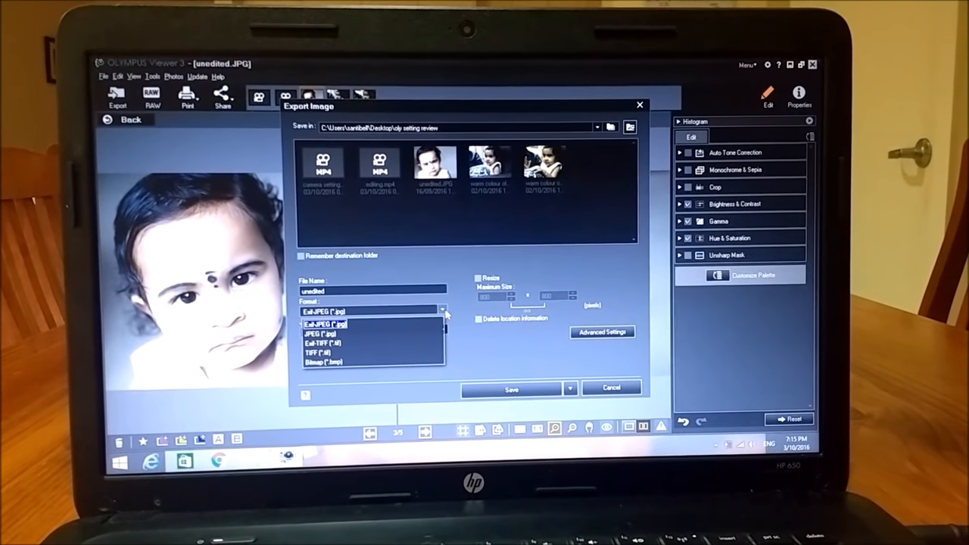
pyautogui.click(324, 324)
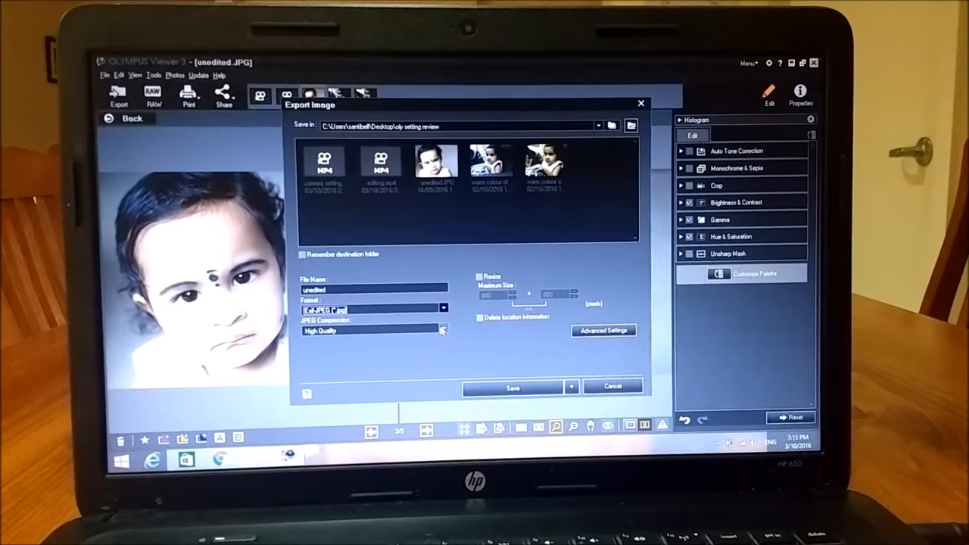
pyautogui.click(443, 327)
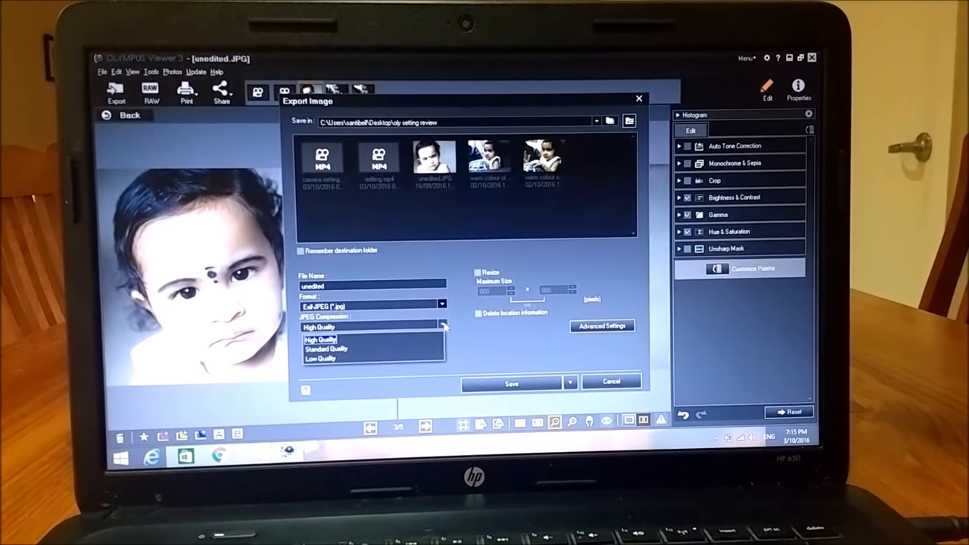
pyautogui.click(319, 326)
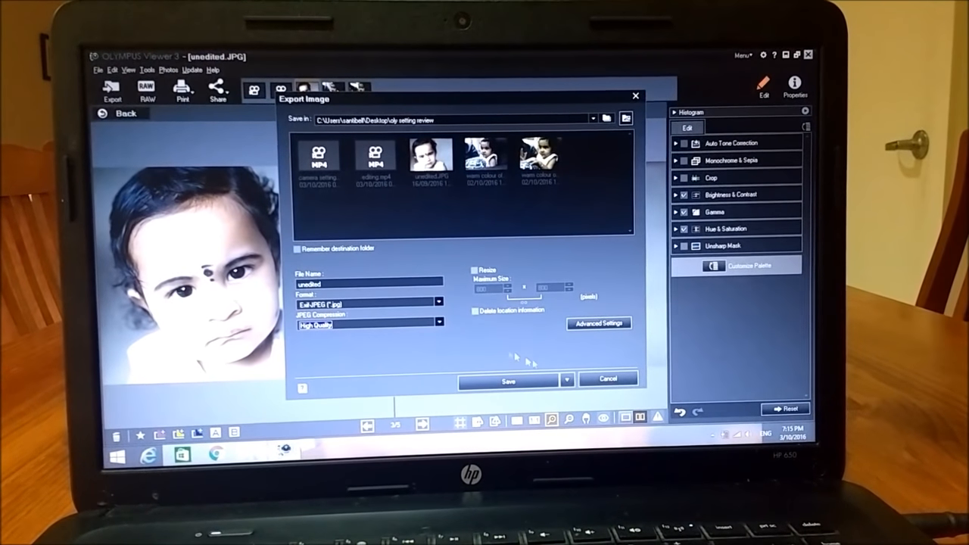